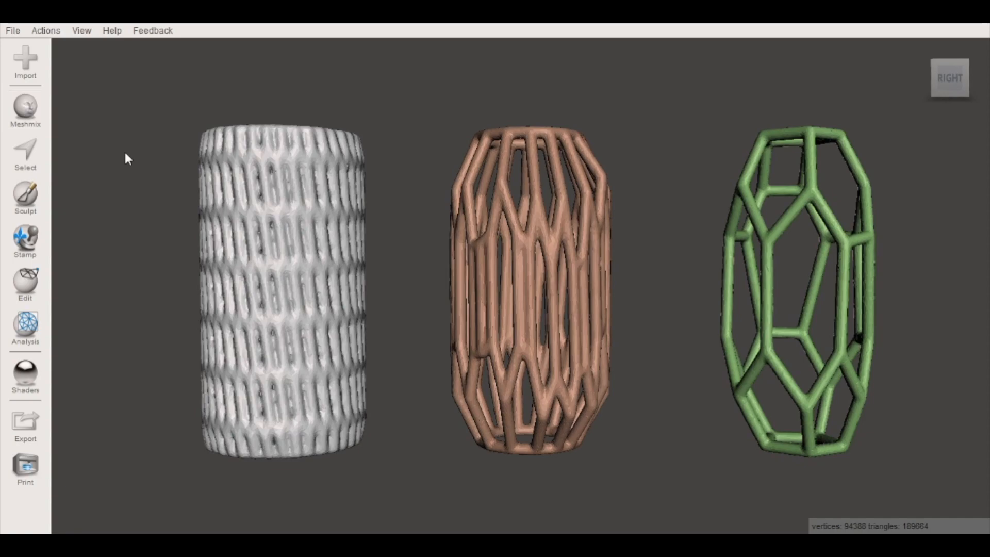
mouse_move(410, 255)
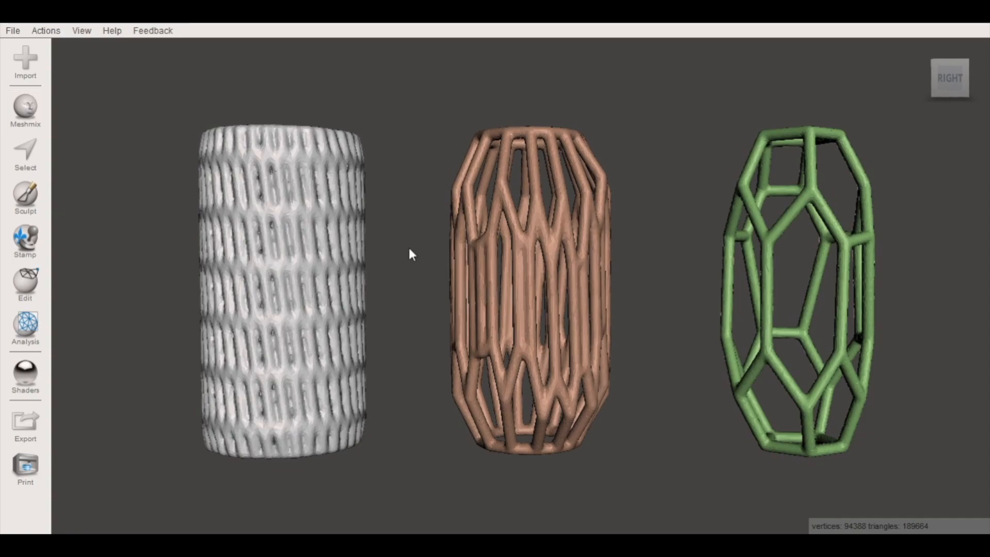
mouse_move(345, 267)
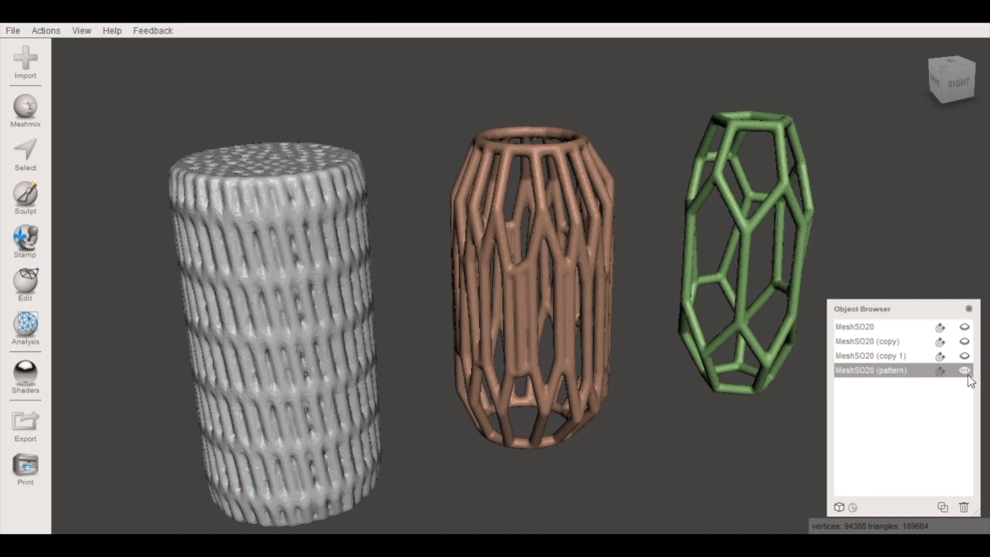
- Show the plain cylinders, hide the pattern object, and check each cylinder's triangle count
left_click(965, 327)
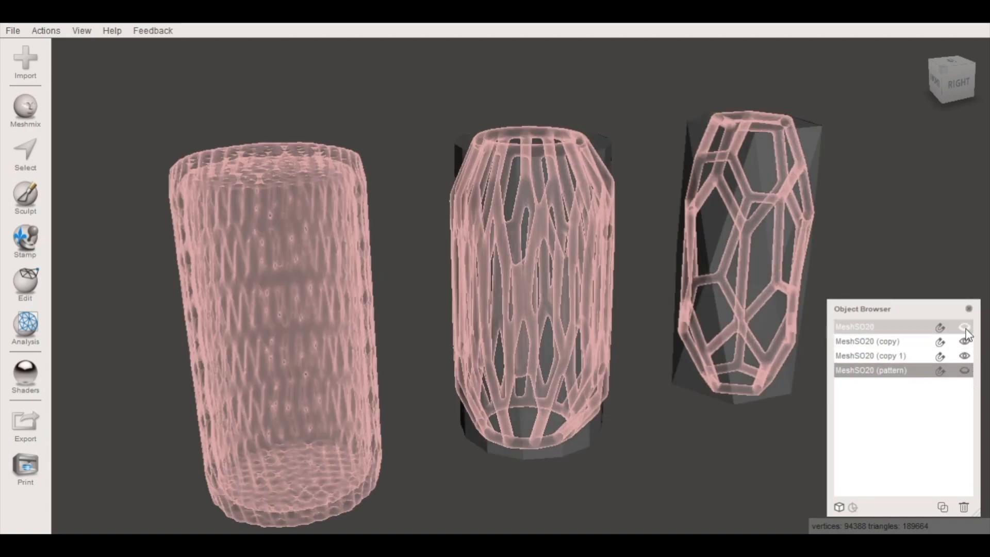
left_click(965, 326)
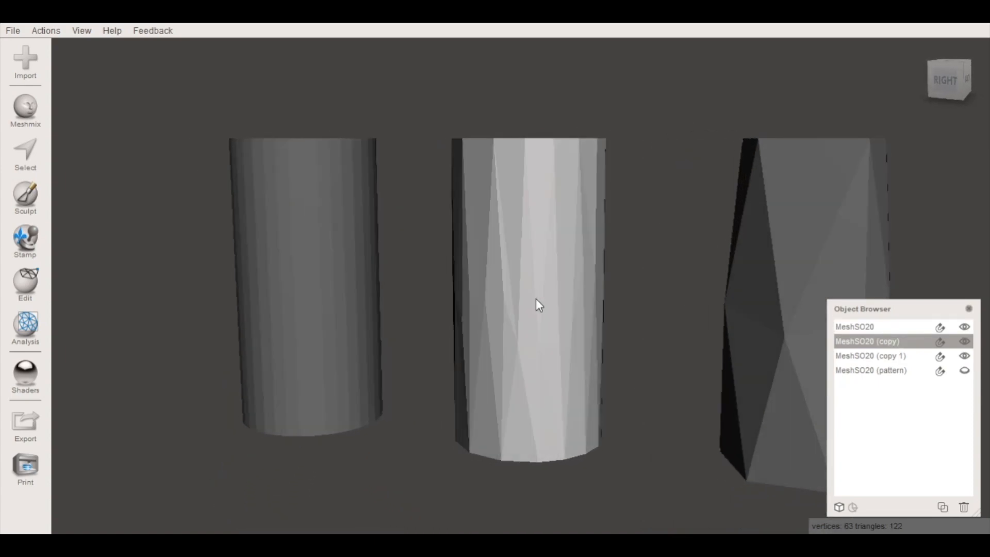
left_click(872, 355)
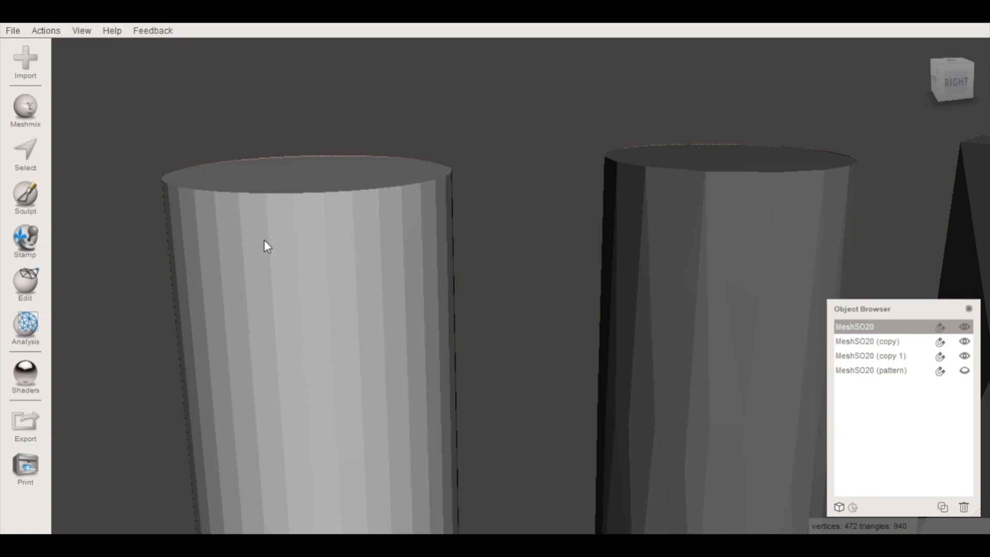
mouse_move(276, 272)
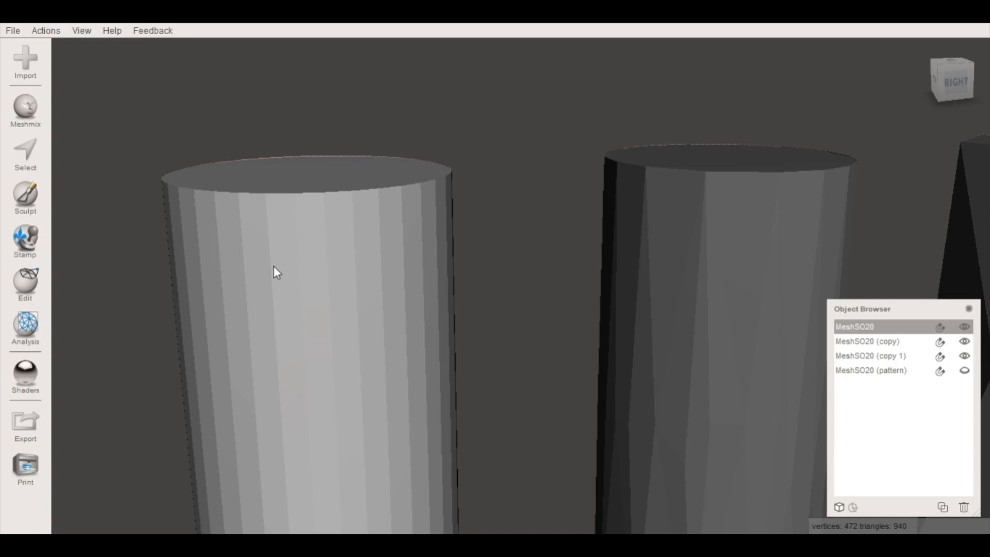
mouse_move(292, 374)
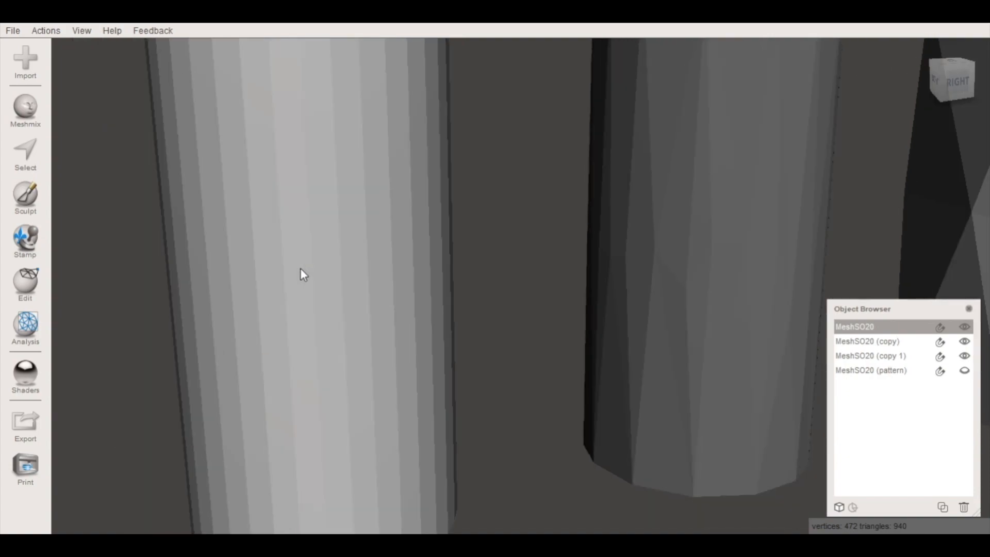
left_click(867, 340)
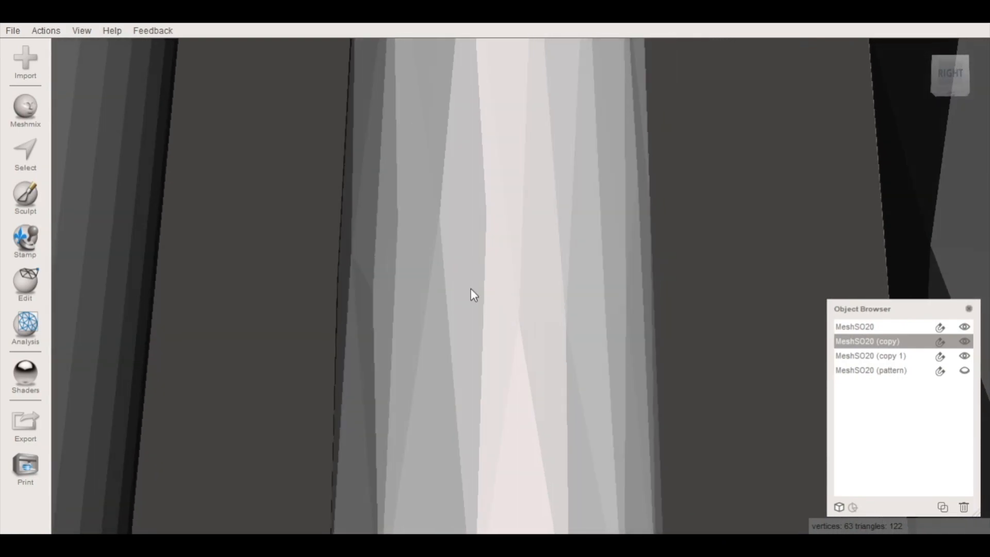
left_click(870, 355)
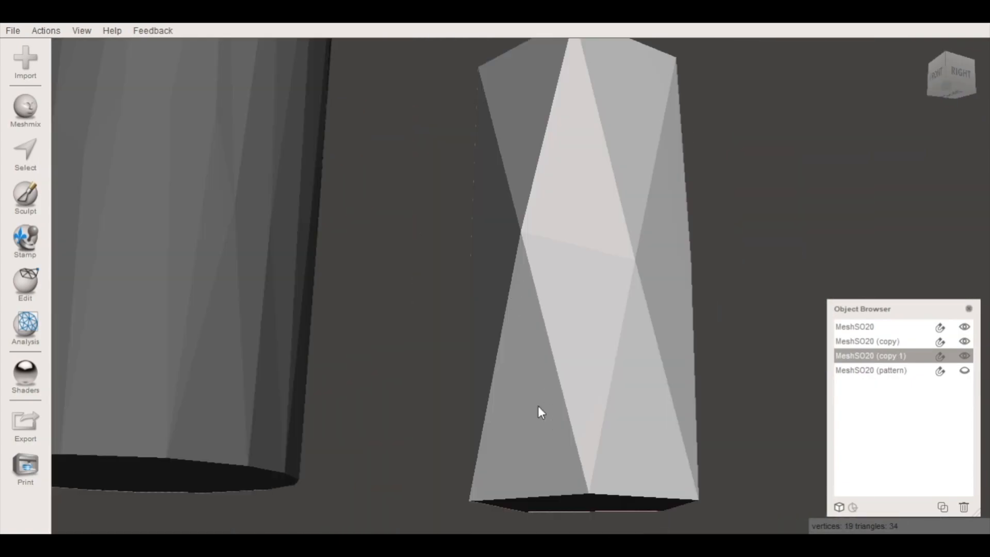
mouse_move(493, 322)
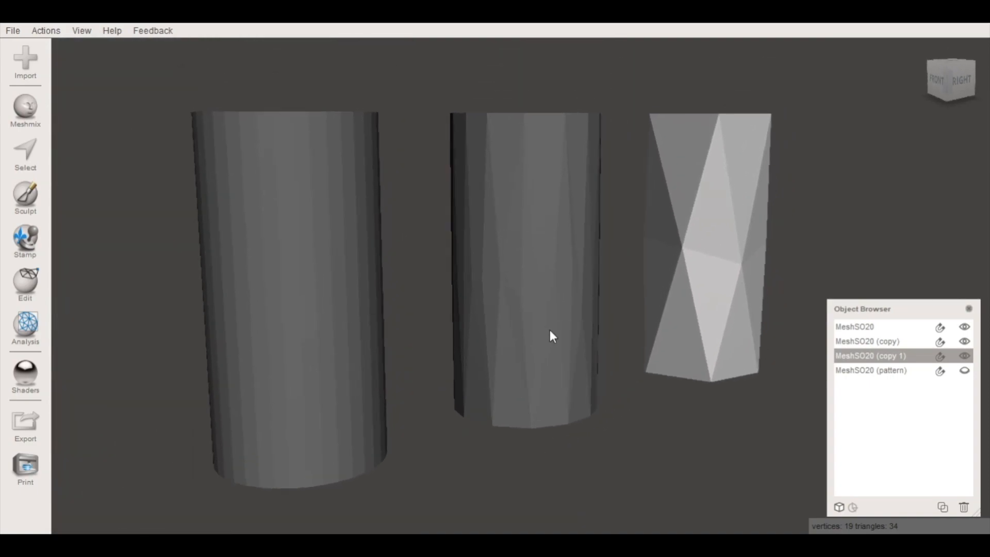
- Preview a Dual Edges / Hex Grid Make Pattern on MeshSO20, then close the preview
left_click(26, 284)
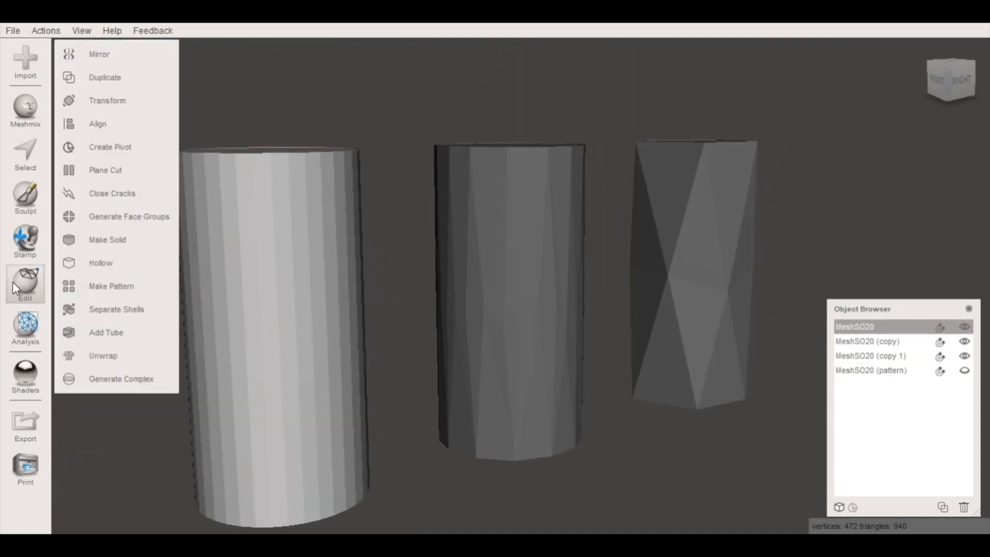
mouse_move(112, 286)
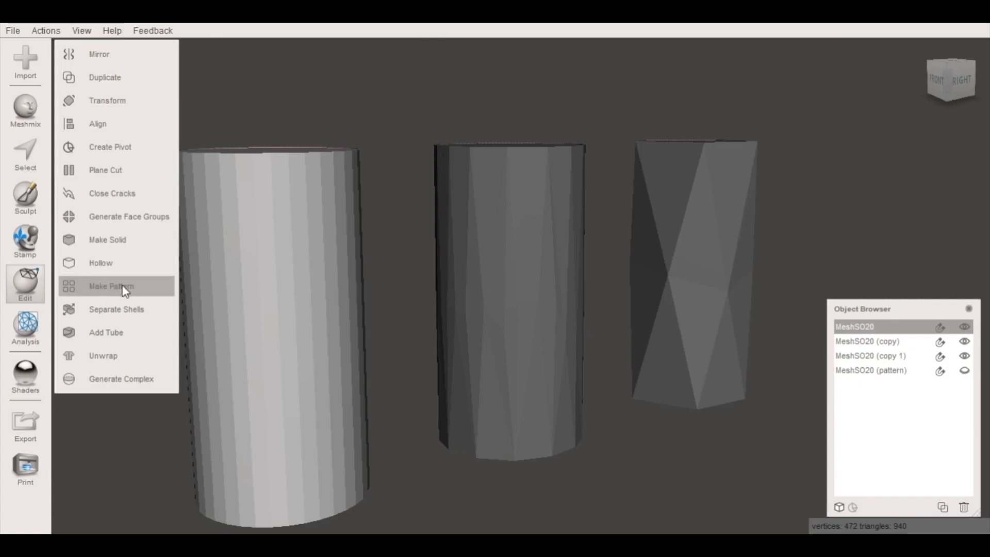
left_click(111, 286)
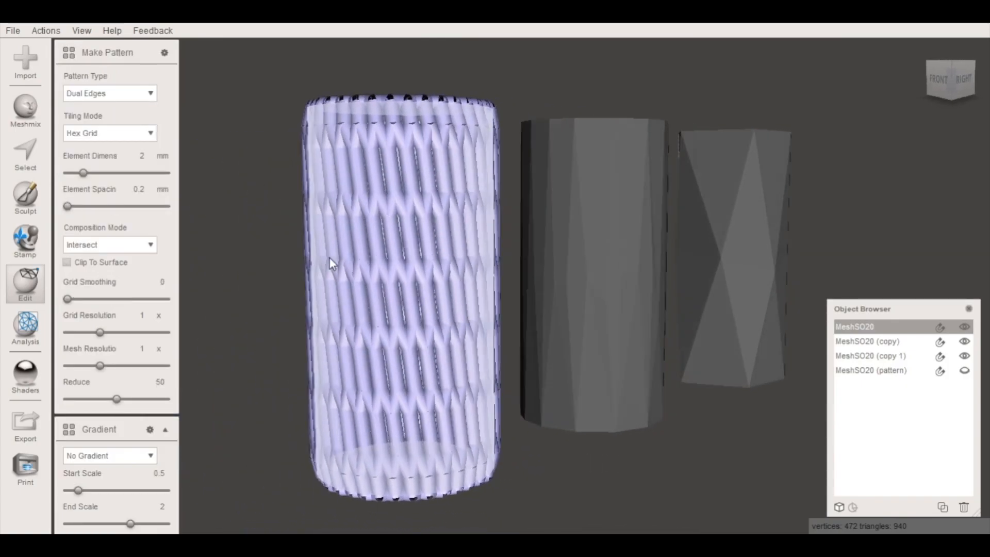
scroll("up", 3)
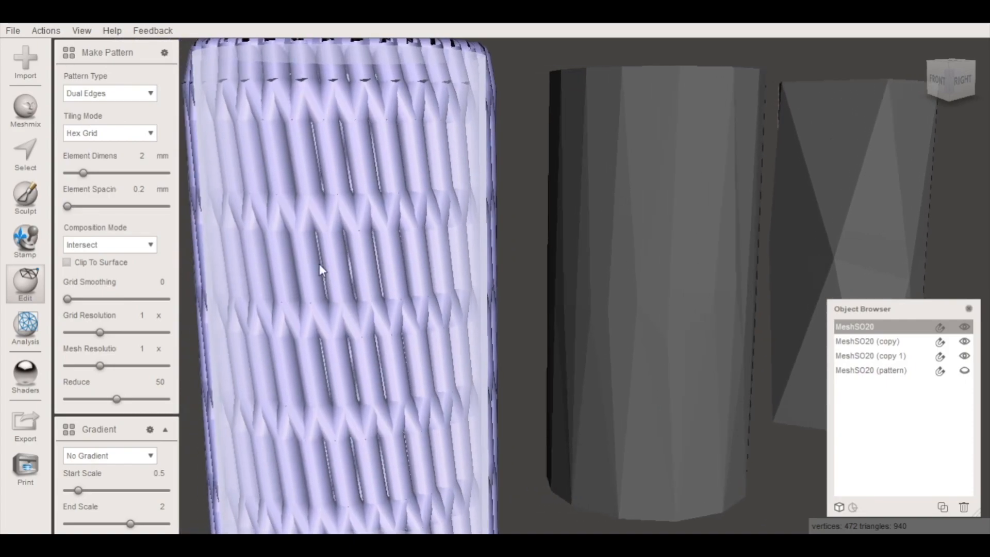
mouse_move(352, 249)
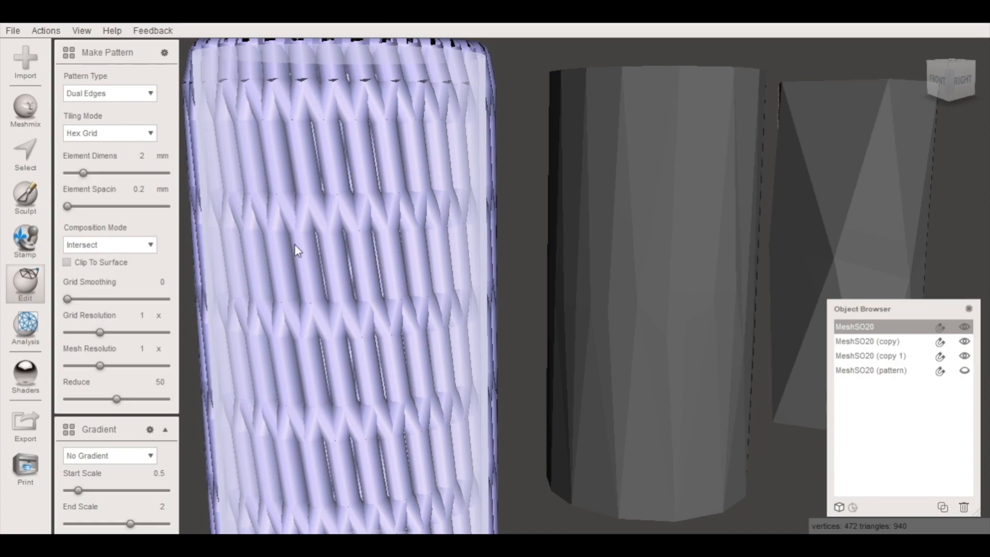
left_click(165, 430)
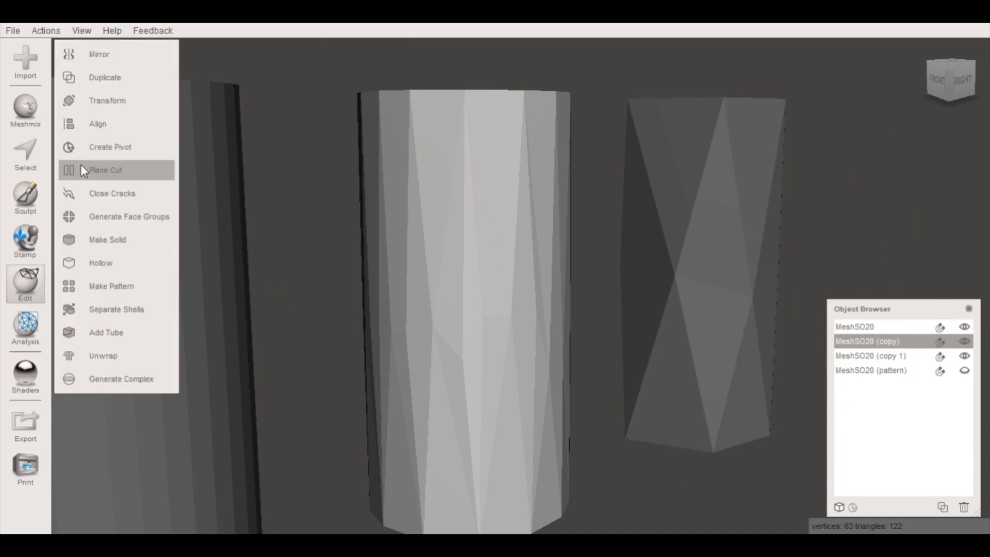
- Browse Make Pattern's Pattern Type options on MeshSO20 (copy), then exit the preview
left_click(111, 286)
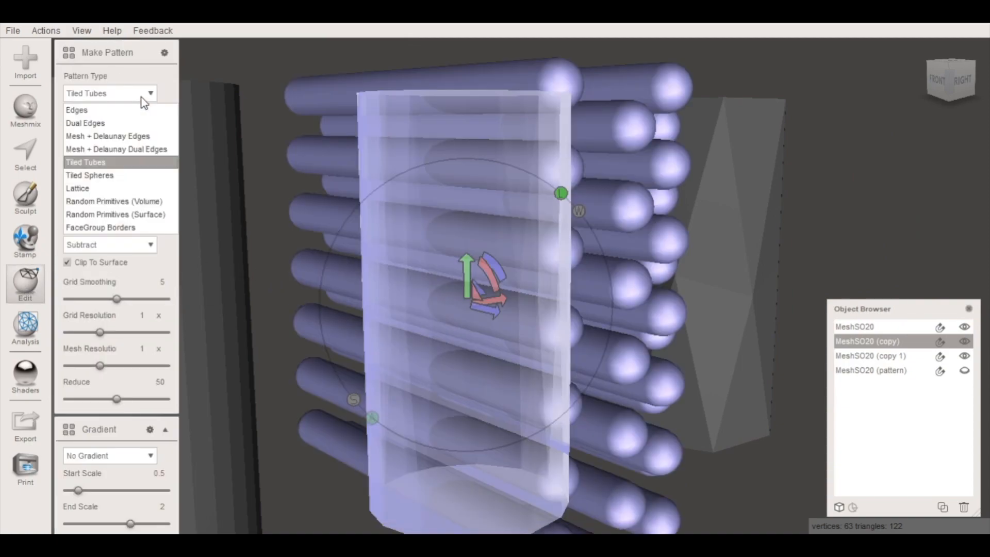
left_click(86, 123)
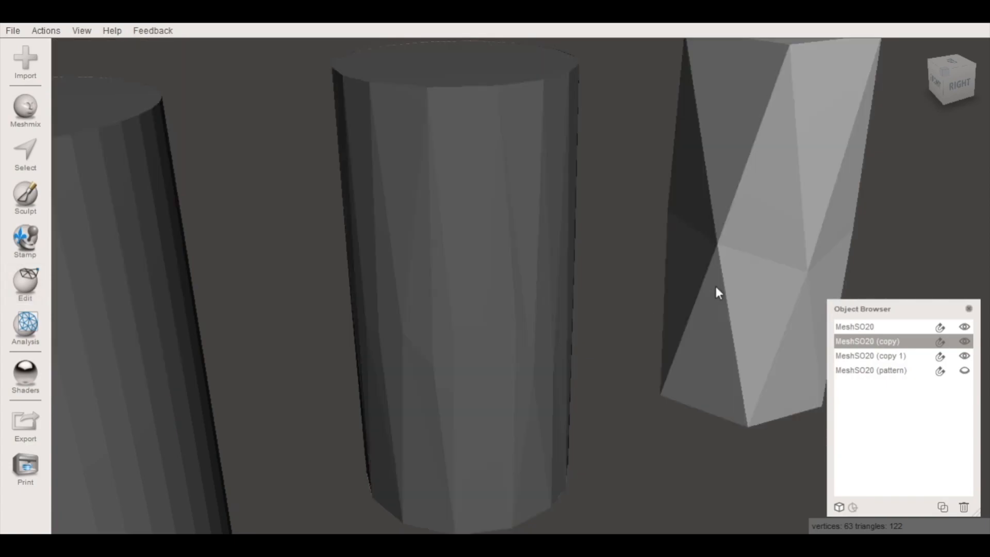
left_click(25, 284)
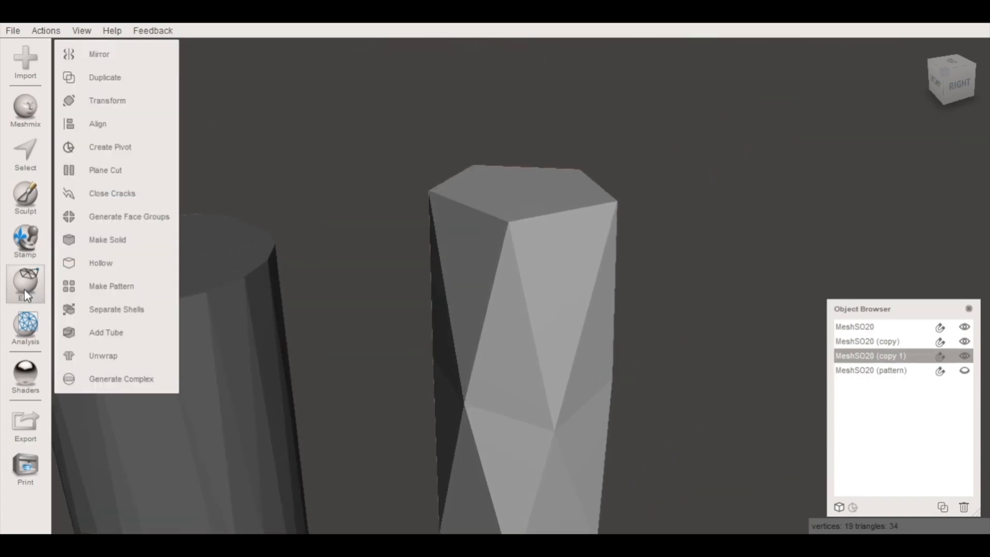
- Apply a Dual Edges Hex Grid pattern to MeshSO20 (copy 1) and accept it
left_click(111, 285)
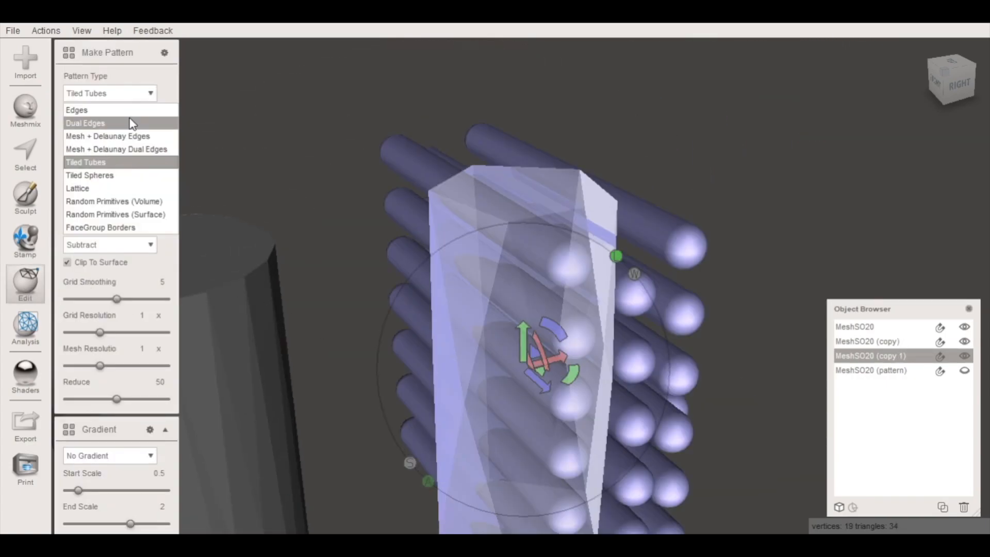
left_click(85, 123)
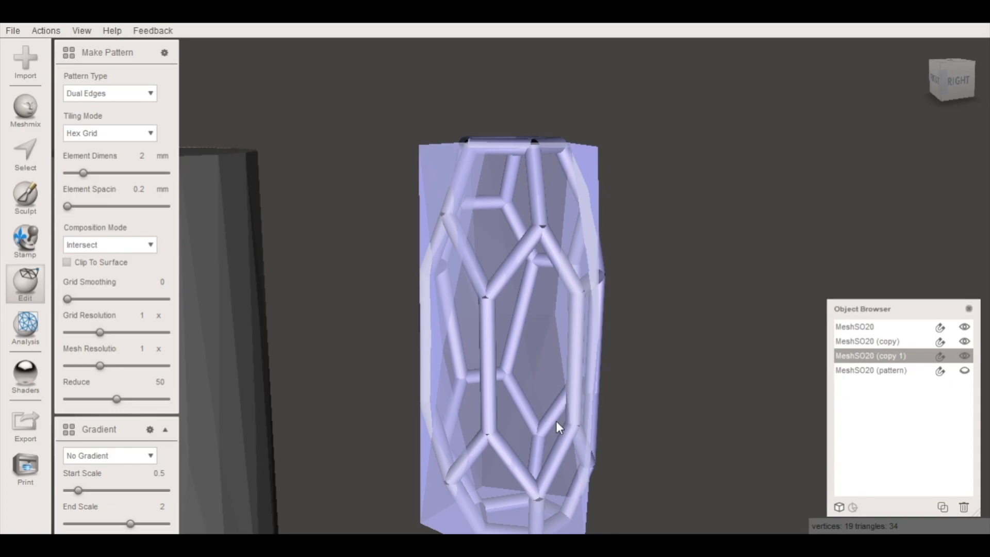
left_click(964, 326)
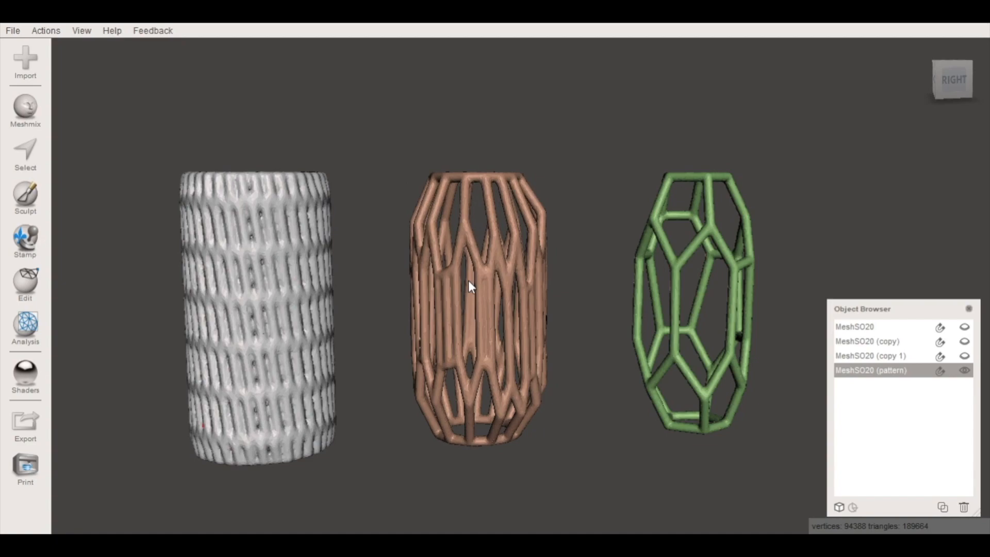
mouse_move(187, 289)
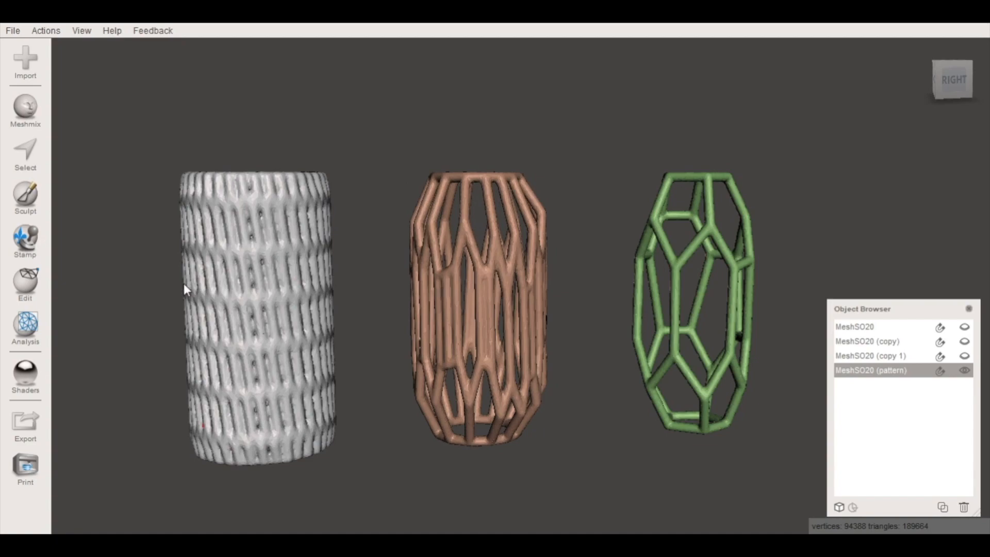
mouse_move(265, 322)
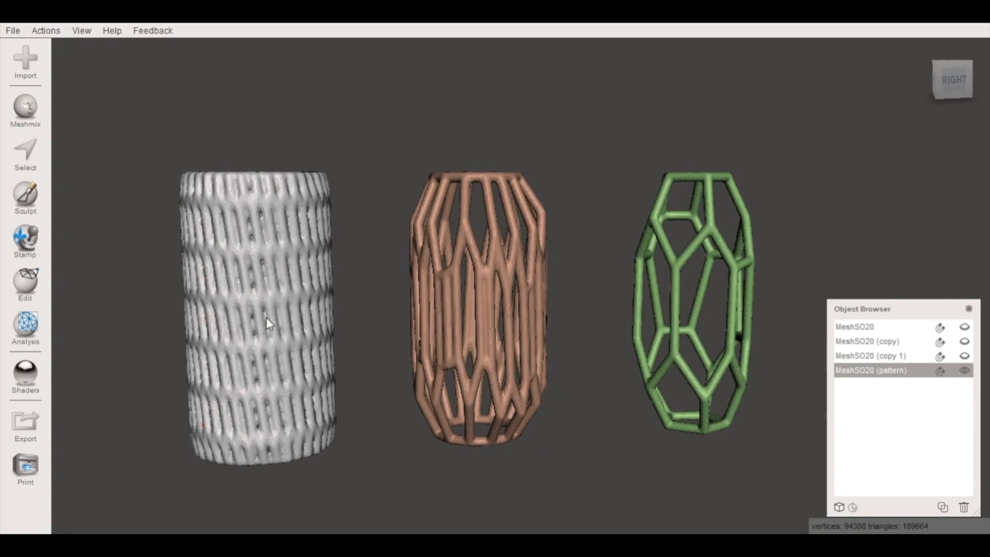
mouse_move(616, 317)
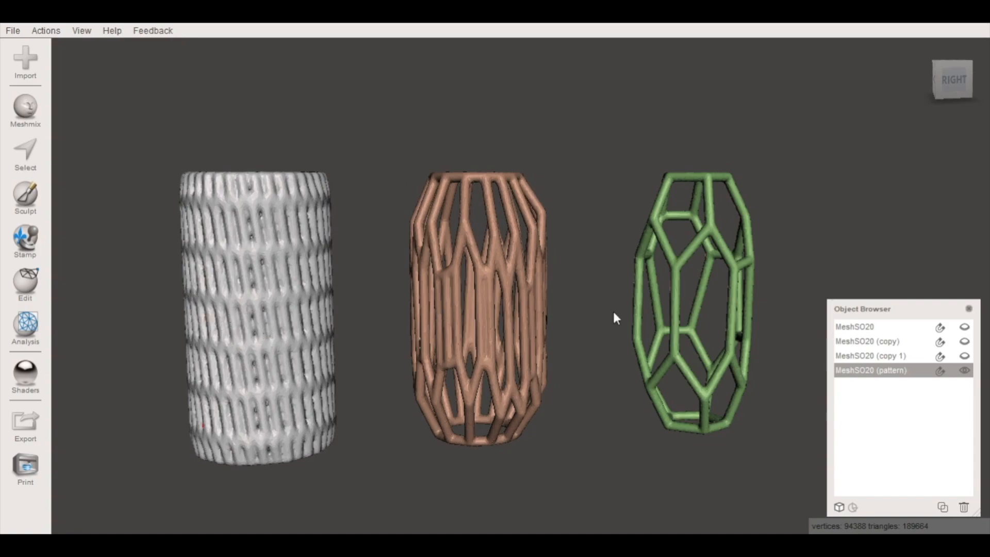
mouse_move(646, 320)
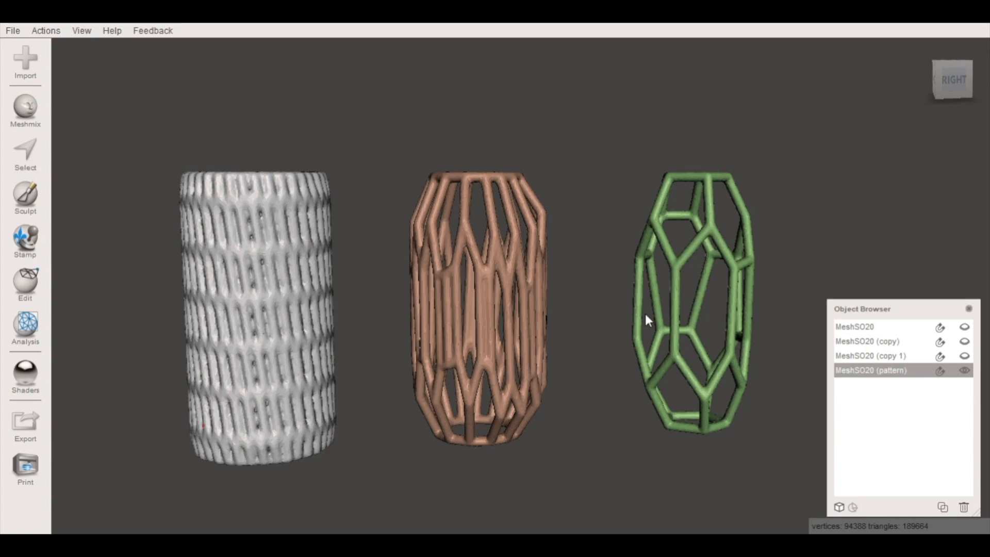